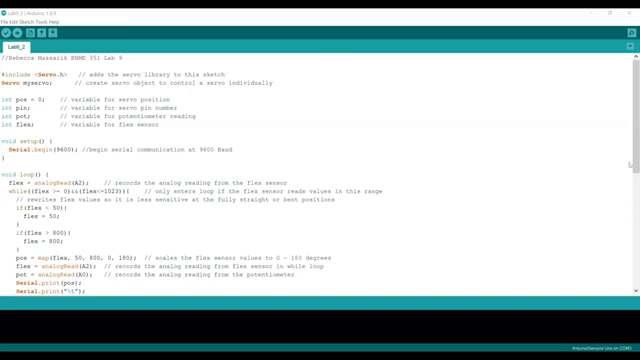
mouse_move(491, 169)
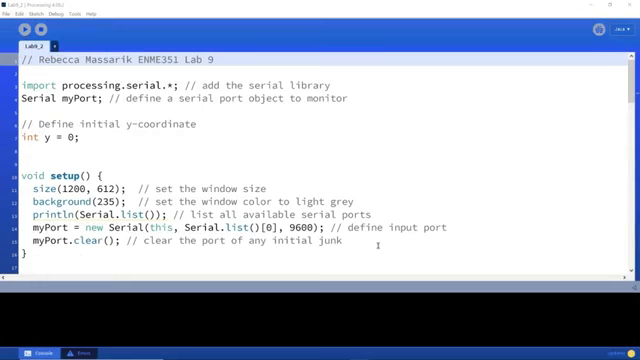
mouse_move(438, 247)
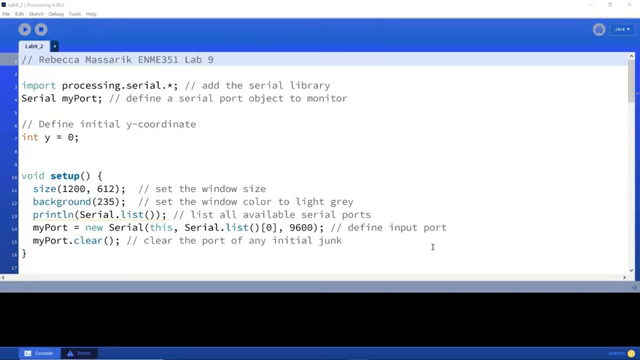
mouse_move(547, 190)
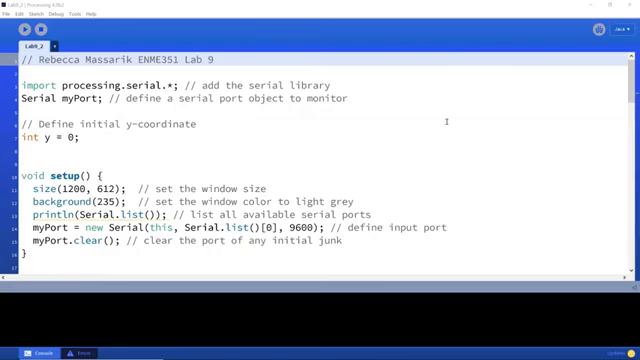
- Scroll from setup to the draw loop that reads and splits serial position and pin values
scroll(down, 3)
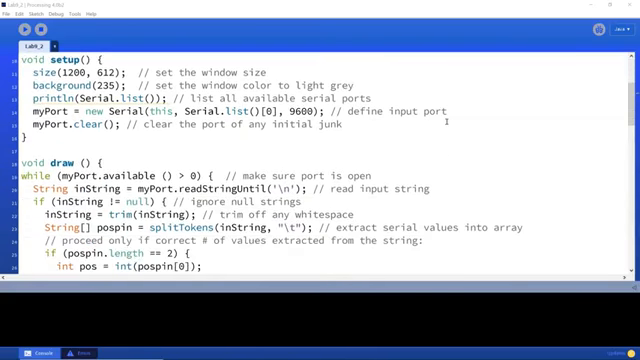
scroll(down, 3)
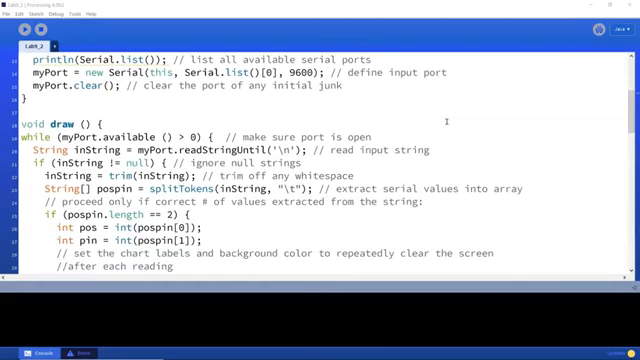
scroll(down, 3)
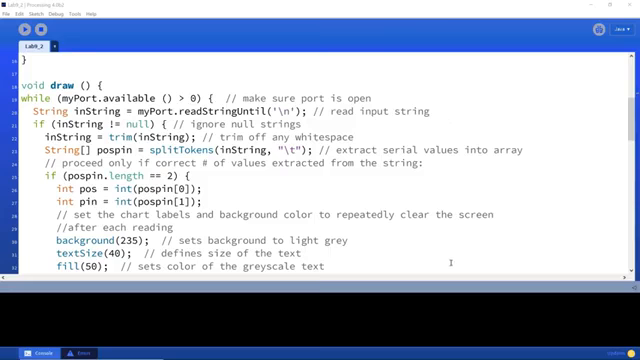
- Review the finger-bar drawing code to the end, then run the sketch to show the Finger Bending Angles chart
scroll(down, 3)
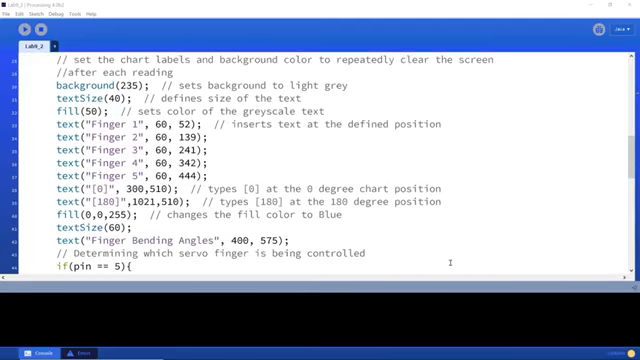
scroll(down, 3)
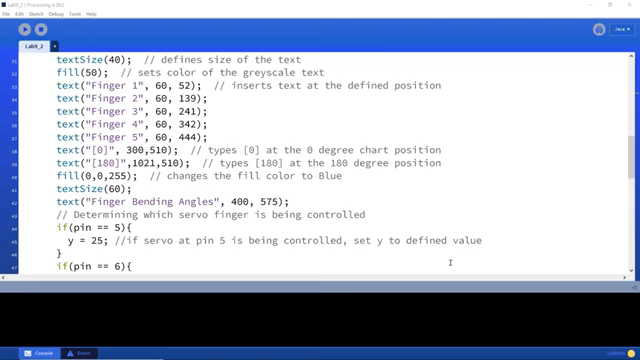
scroll(down, 3)
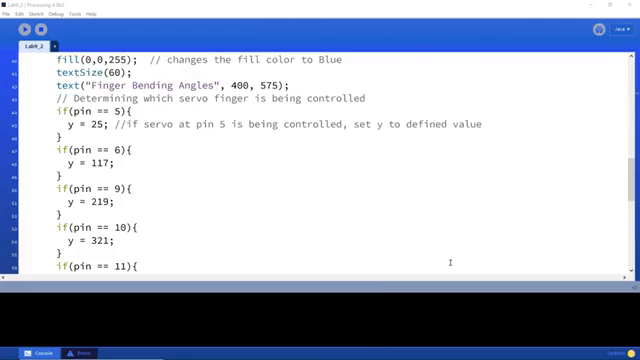
scroll(down, 3)
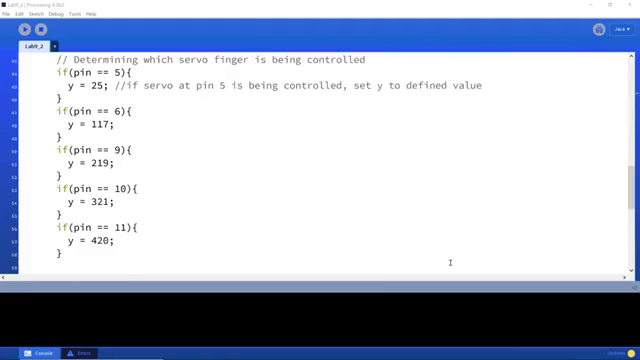
scroll(down, 3)
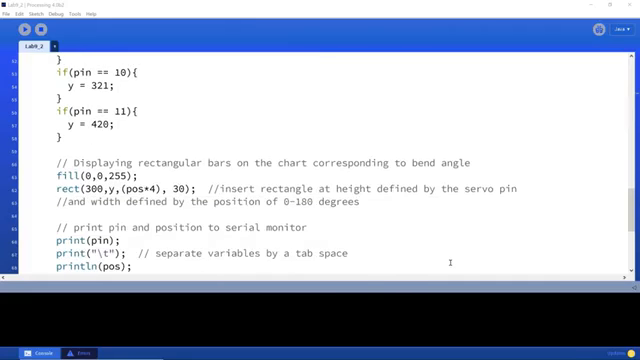
scroll(down, 3)
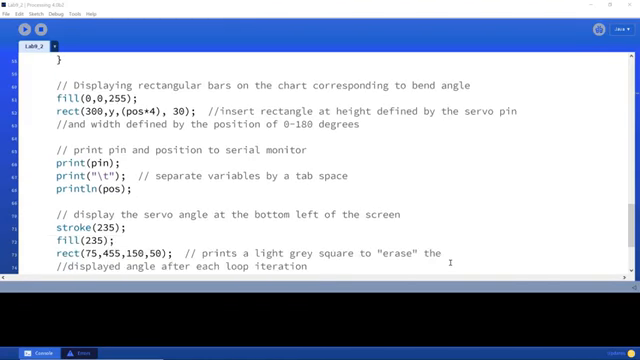
scroll(down, 3)
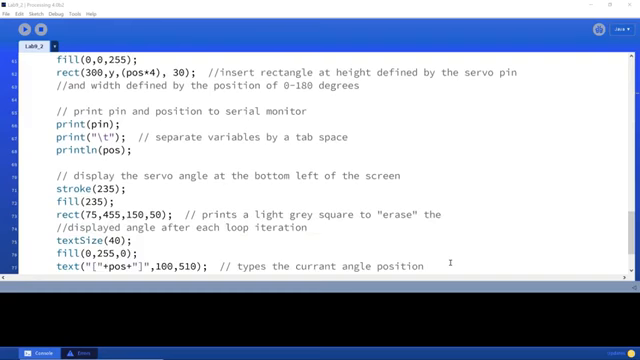
scroll(down, 3)
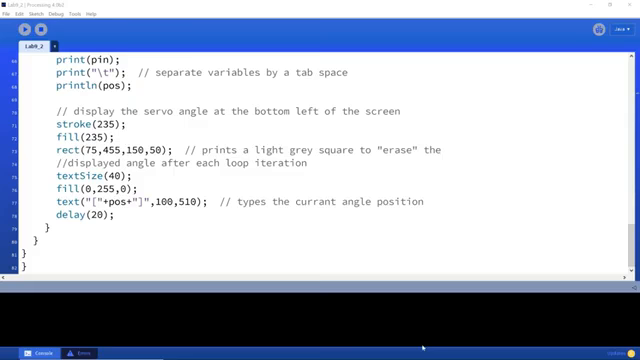
click(30, 31)
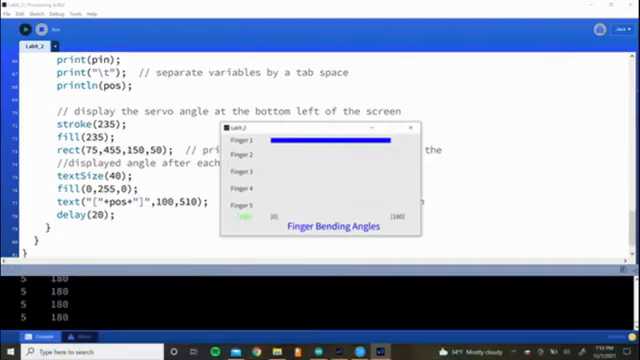